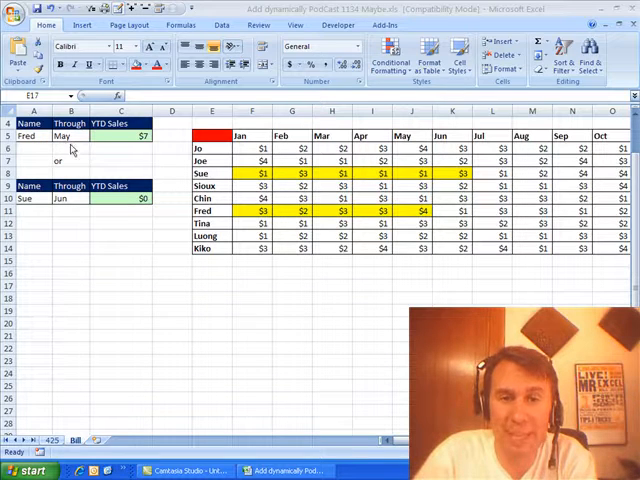
mouse_move(247, 175)
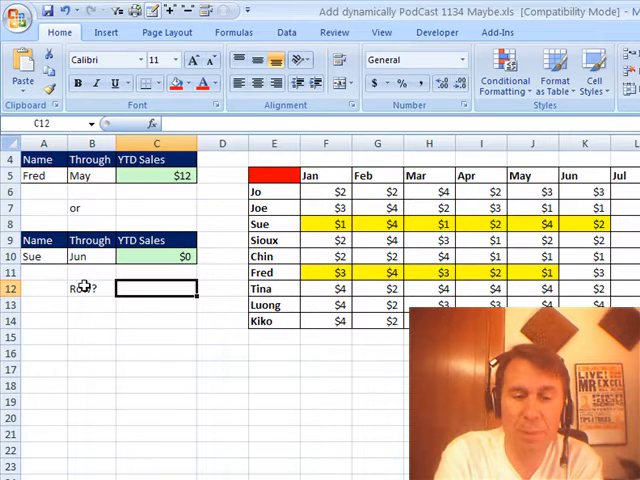
Enter =MATCH(A5,$E$6:$E$14,0) in C12 to return 6, and label B13 'Cols:'.
type("=MATCH(")
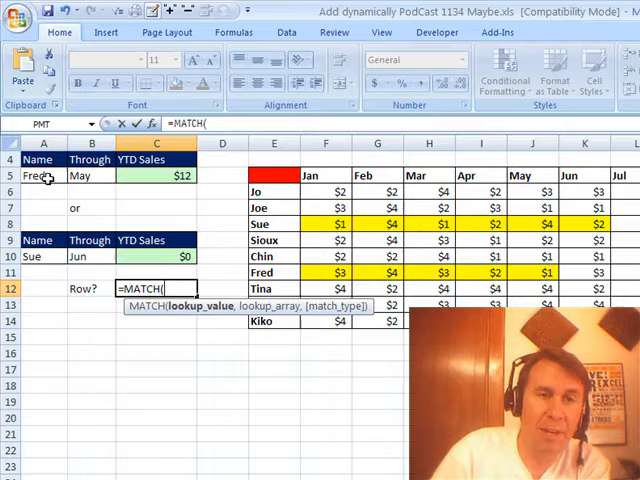
left_click(42, 175)
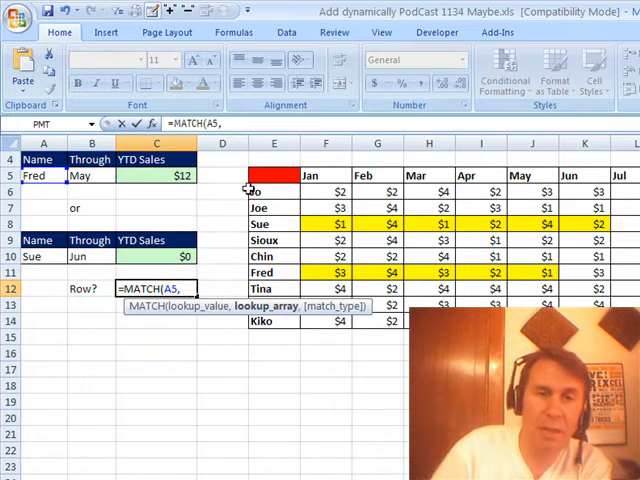
left_click_drag(273, 191, 273, 321)
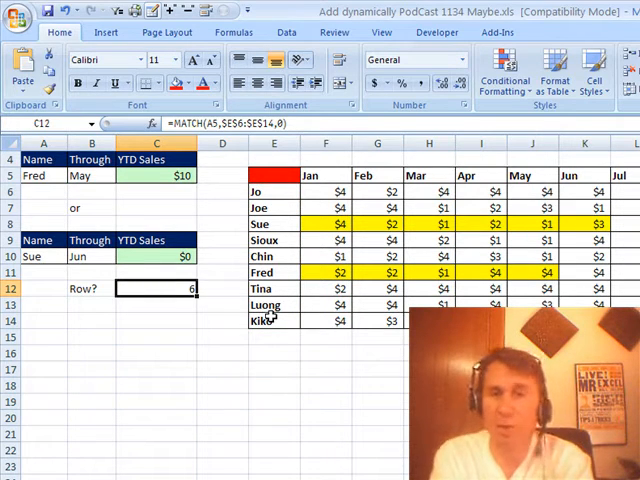
type("Cols:")
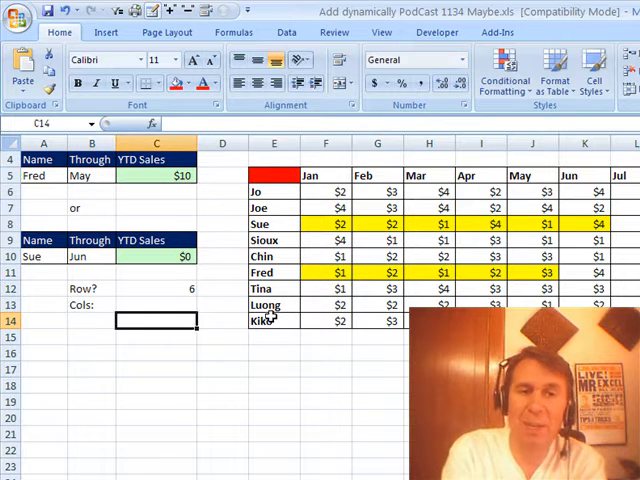
Enter =MONTH(DATEVALUE(B5&" 1, 2009")) in C13 so 'May' becomes month 5.
left_click(156, 305)
type("=")
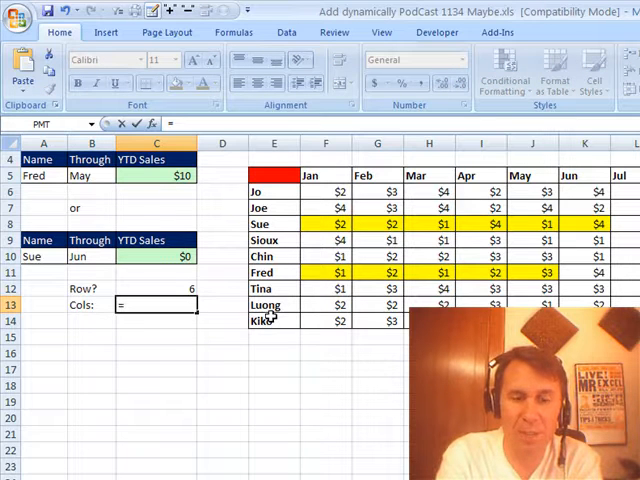
type("DATEVALUE")
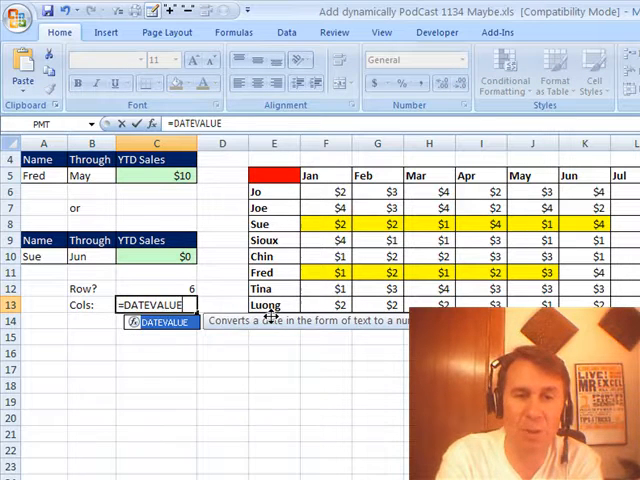
type("(")
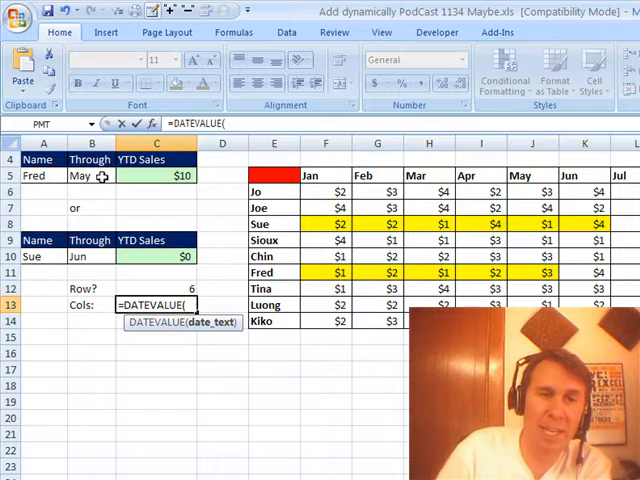
type("B5&\" 1, 2")
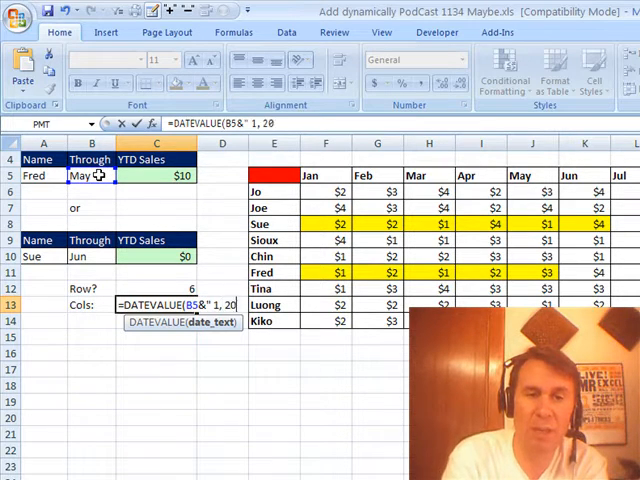
type("09\")")
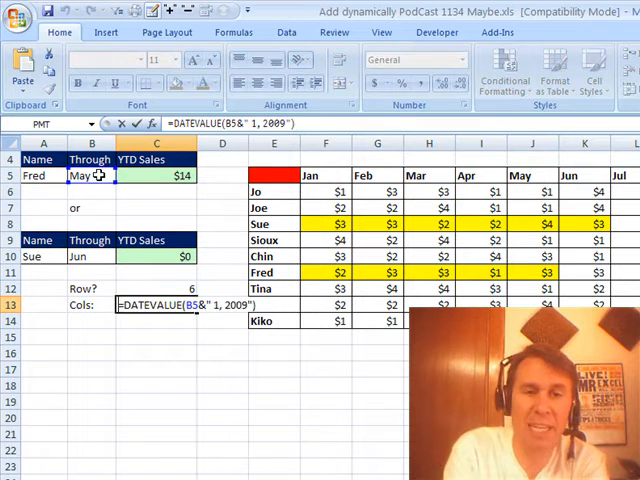
type("MONTH")
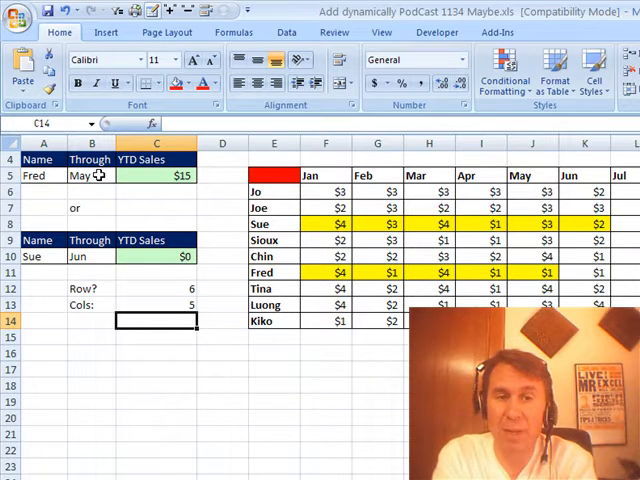
Label B14 'Ans', build the OFFSET($E$5,C12,C13,1,...) lookup in C14, and go to Mike.
left_click(91, 320)
type("Ans")
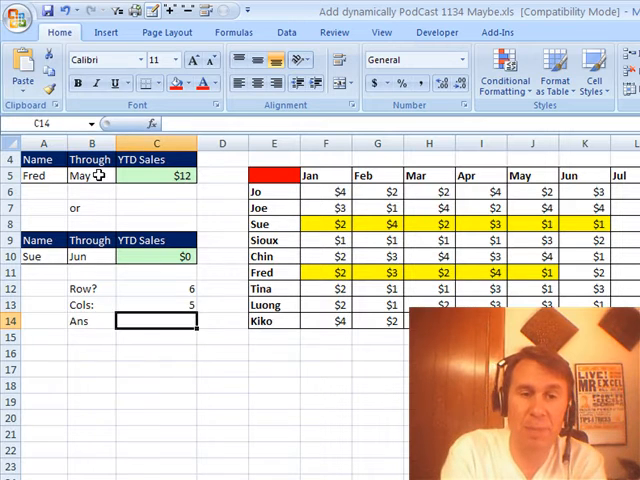
type("=OFFSE")
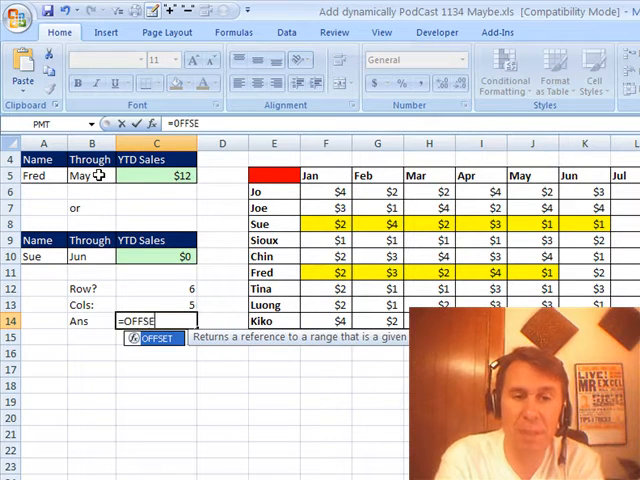
left_click(273, 175)
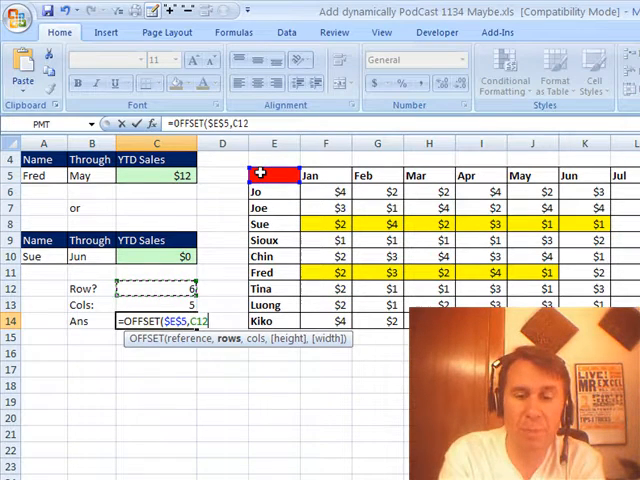
type(",")
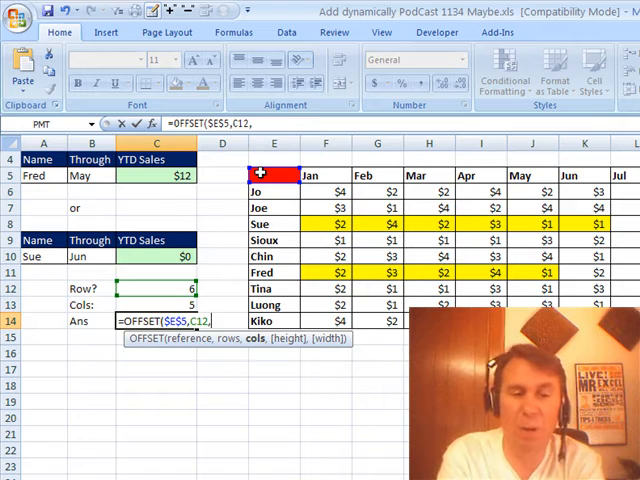
type("1")
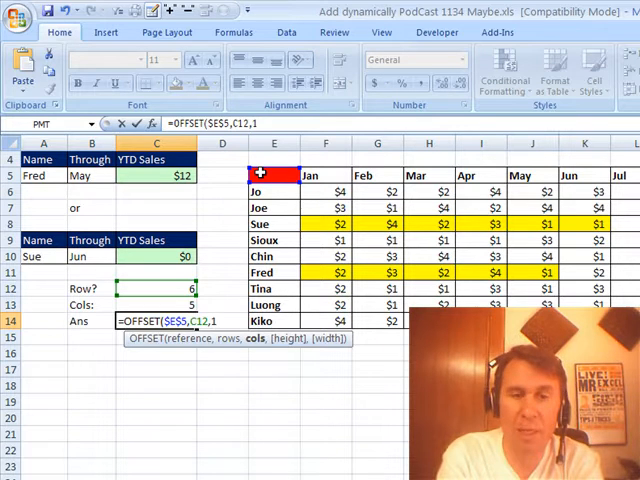
type(",")
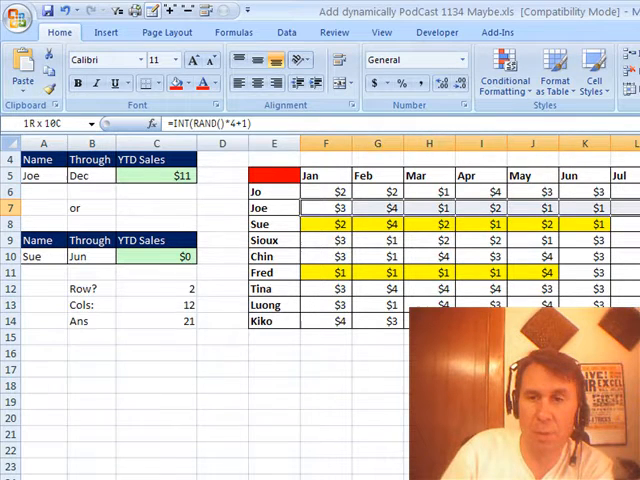
scroll("right", 3)
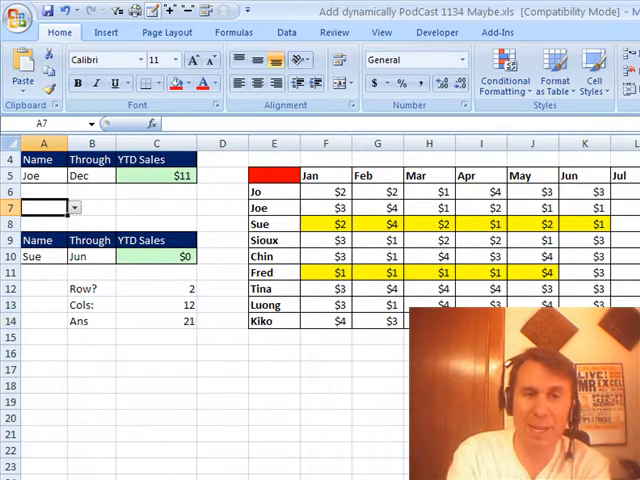
left_click(157, 320)
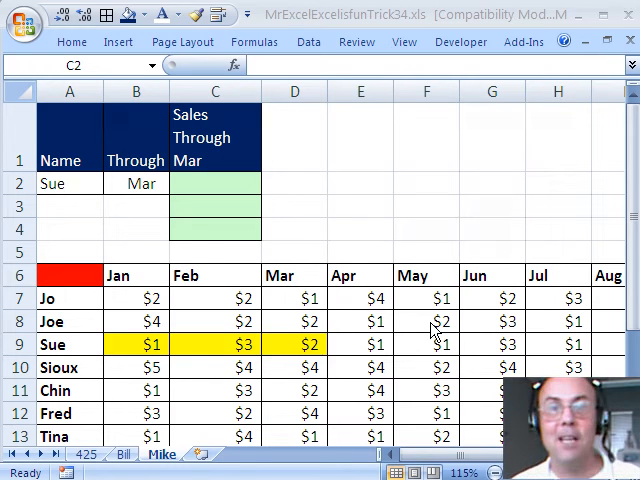
In C2 start =SUM(OFFSET(B6,MATCH(A2,... to locate Sue's row.
left_click(215, 183)
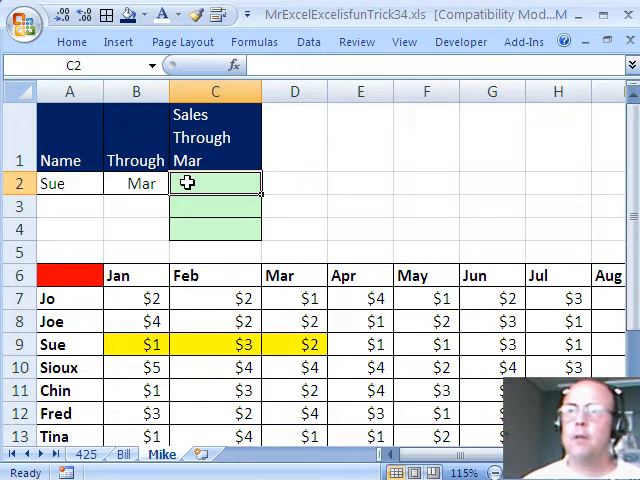
mouse_move(225, 197)
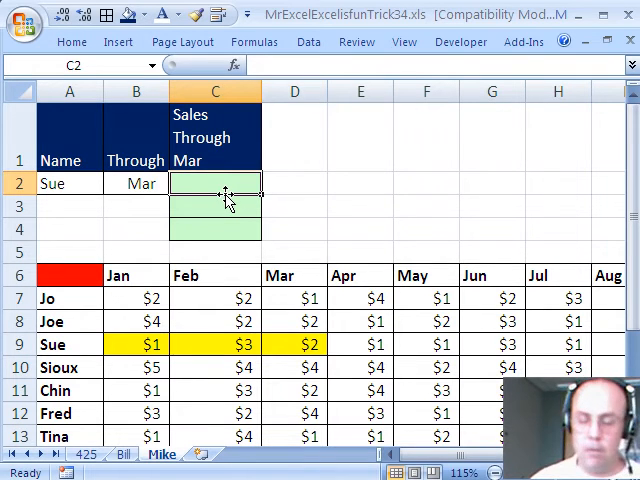
type("=SUM(")
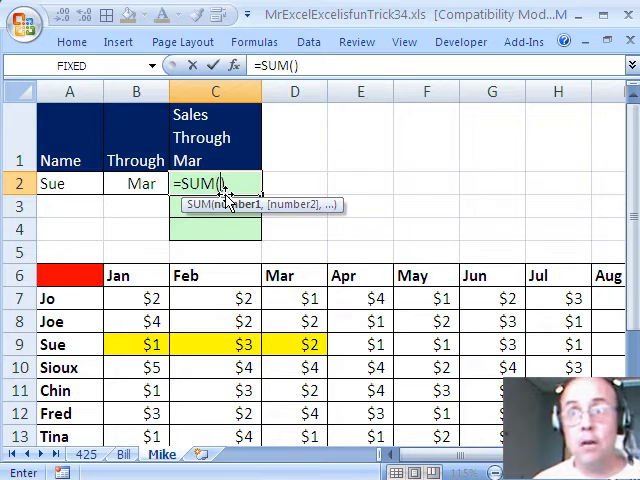
type("OFFSET(")
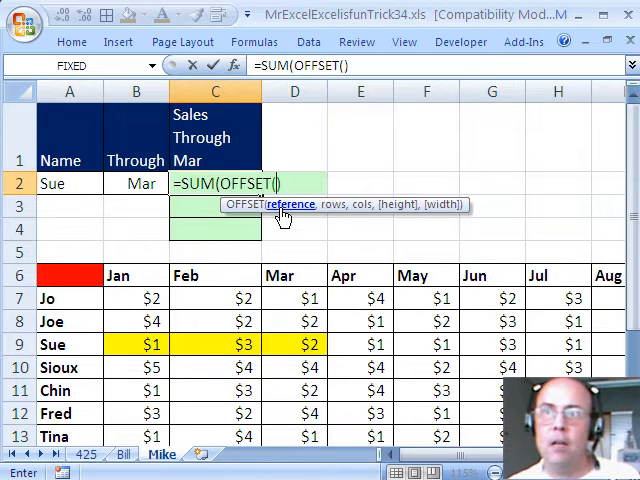
mouse_move(120, 275)
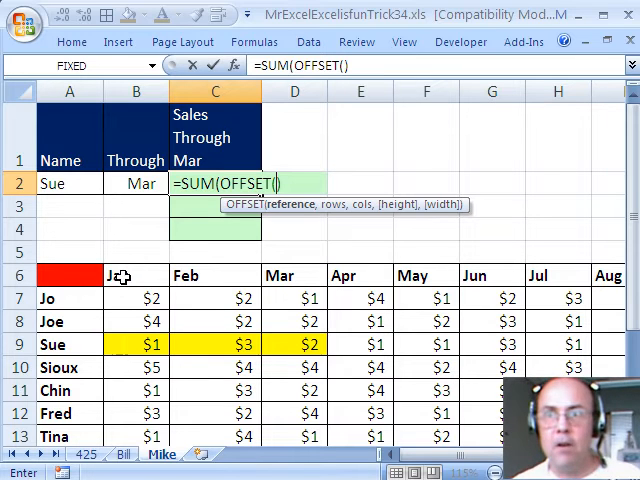
left_click(135, 275)
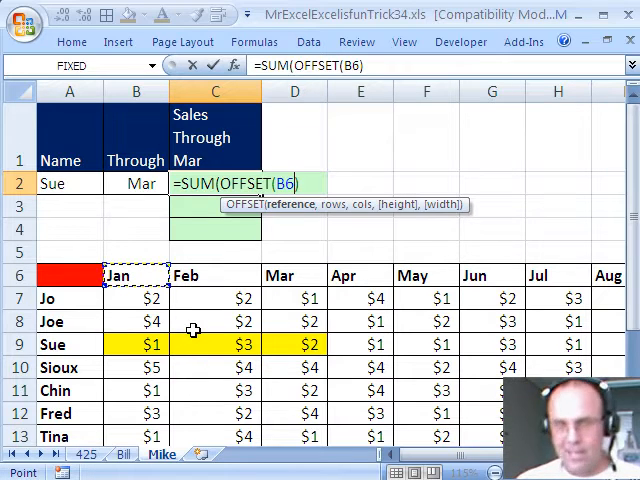
type(",")
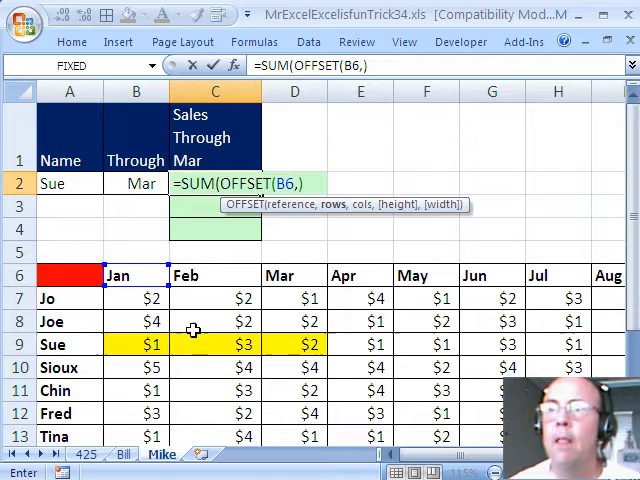
mouse_move(347, 224)
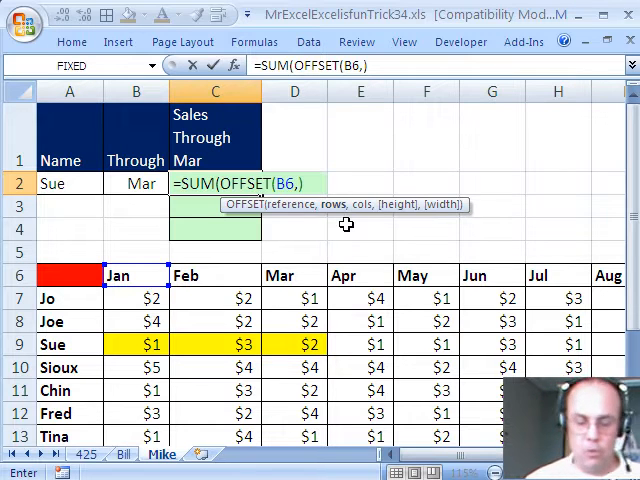
type("MATCH(")
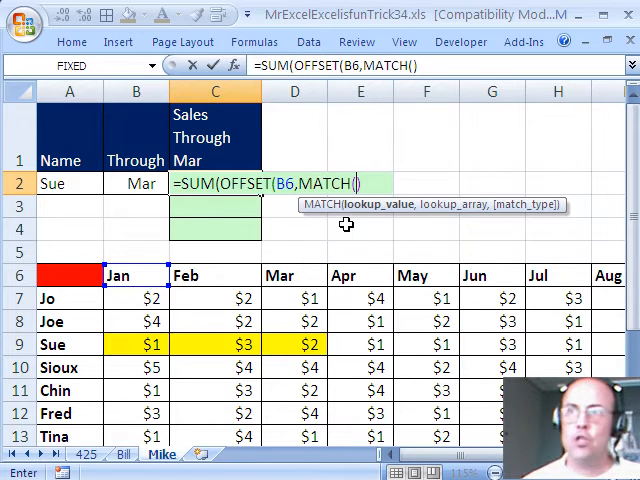
left_click(68, 183)
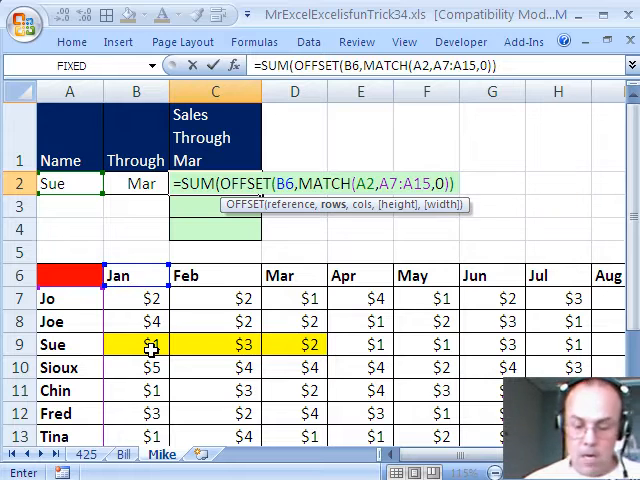
Add MATCH(B2,B6:M6,0) as the width and close the formula, returning $6.
type(",)")
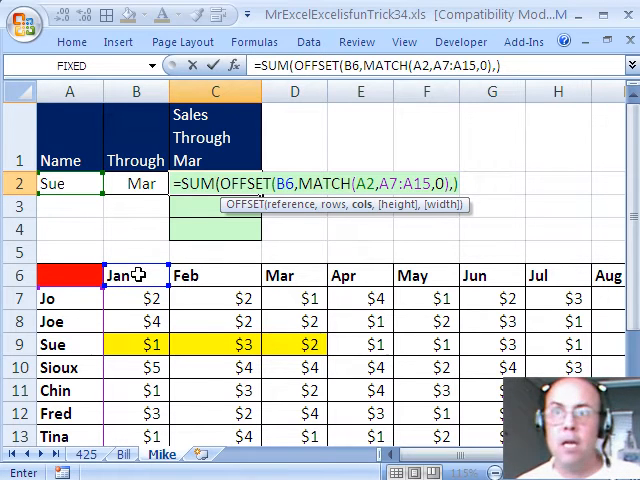
mouse_move(432, 204)
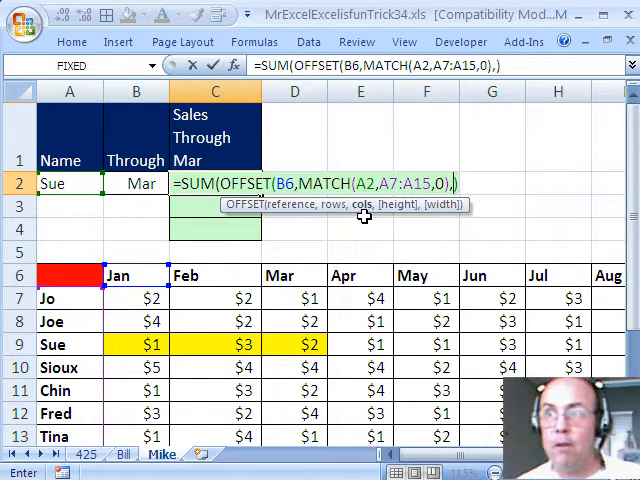
type(",")
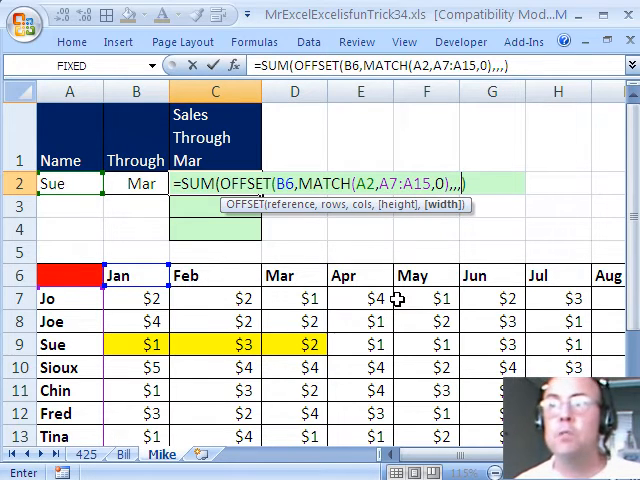
mouse_move(471, 244)
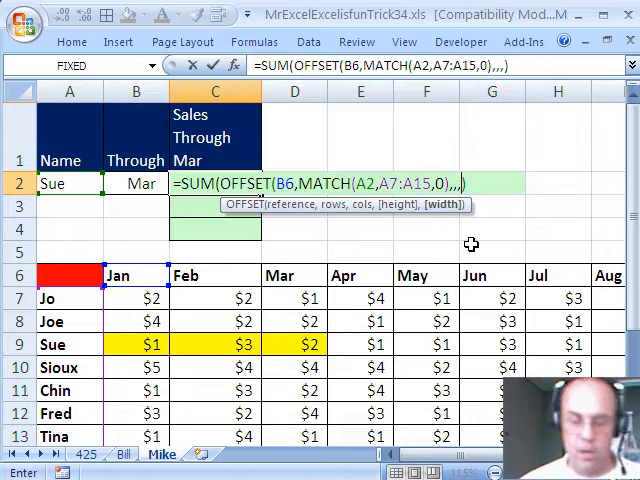
type("MATCH()")
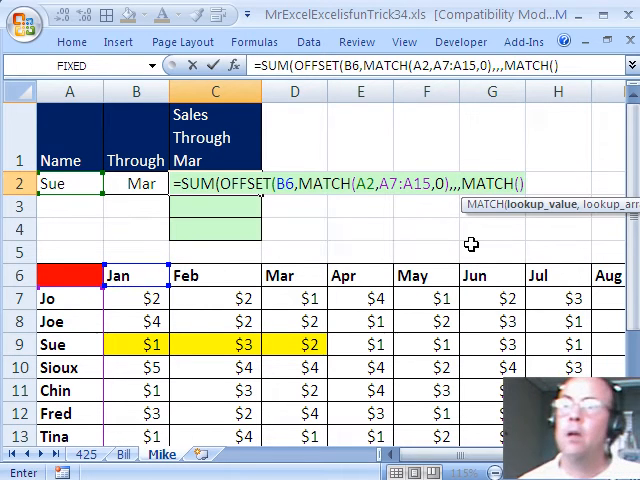
left_click(135, 183)
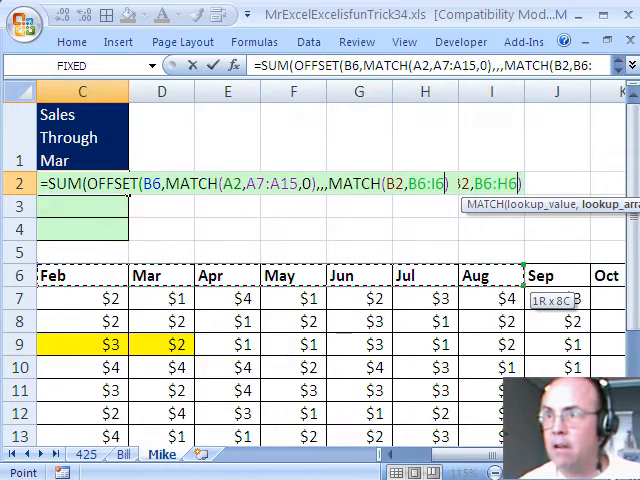
scroll("right", 3)
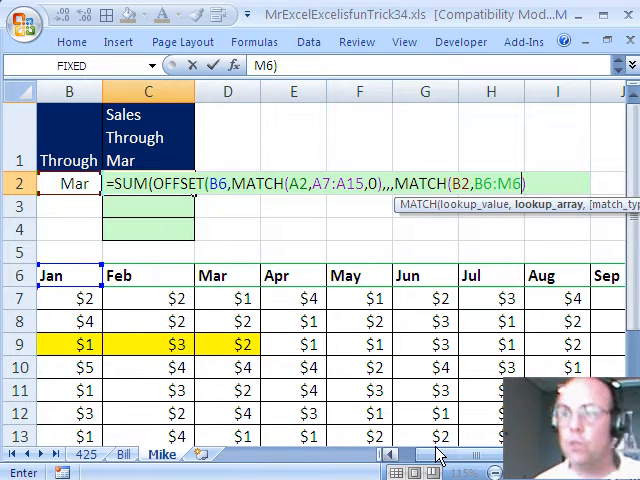
type(",0")
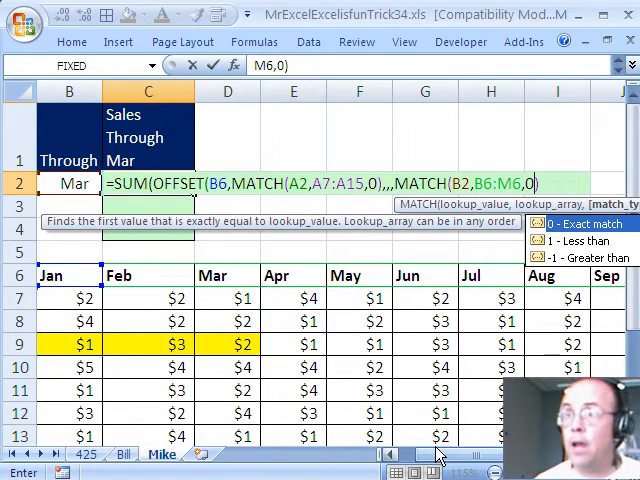
type(")")
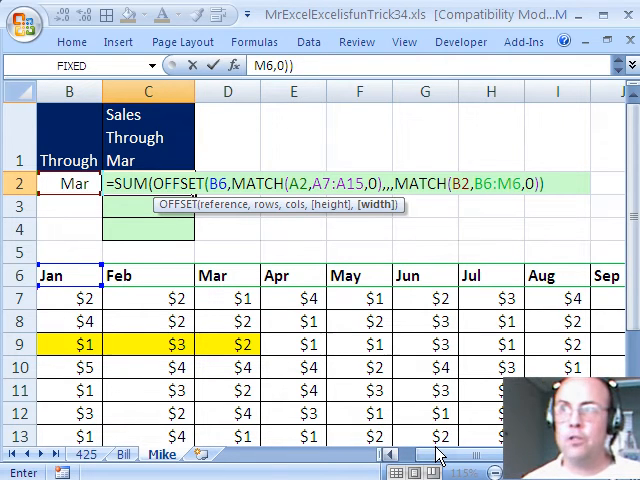
type(")")
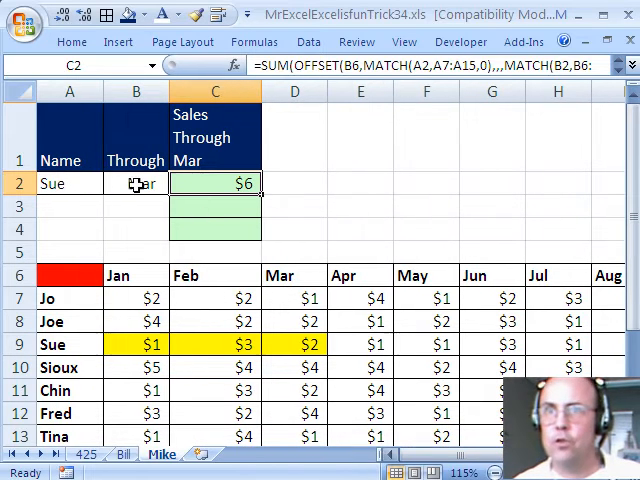
Choose Sioux in A2 so the total shows $13, and retype the SUM(OFFSET) formula in D3.
left_click(112, 183)
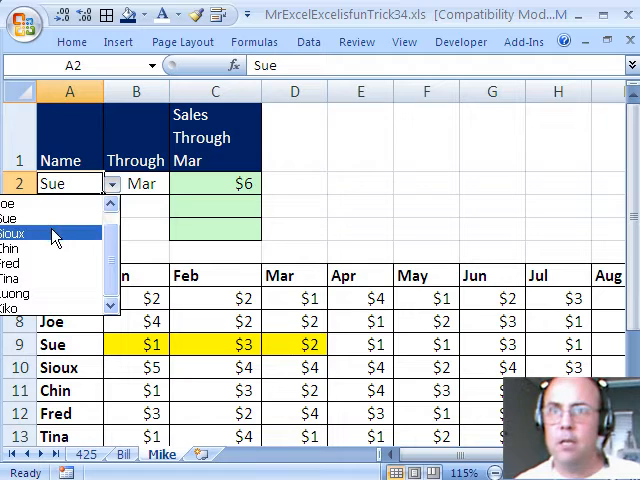
left_click(30, 233)
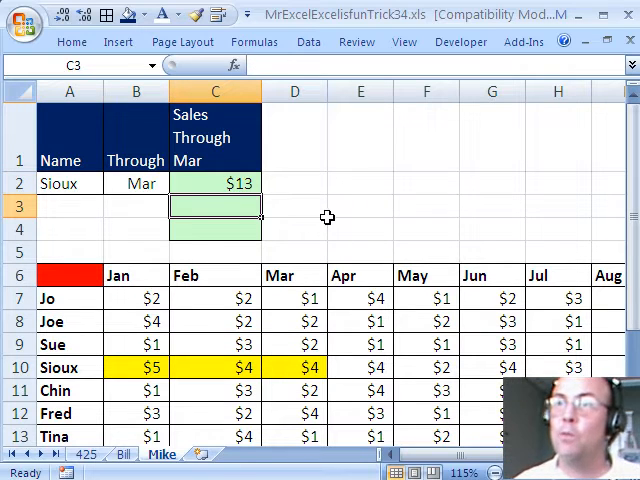
left_click(294, 206)
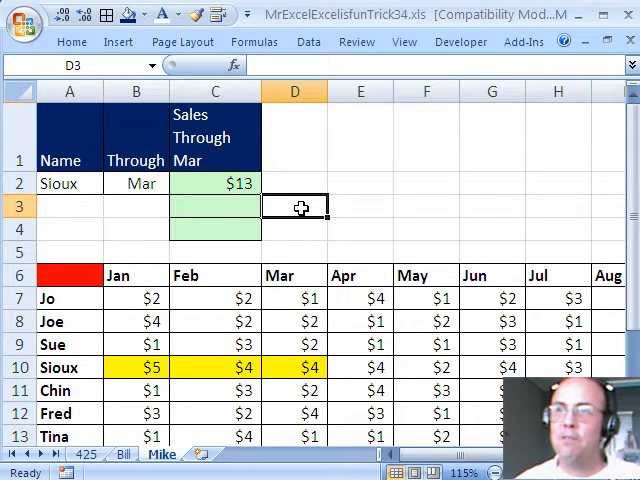
type("=SUM(OFFSET(B6,MATCH(A2,A7:A15,0),,,MATCH(B2,B6:M6,0)))")
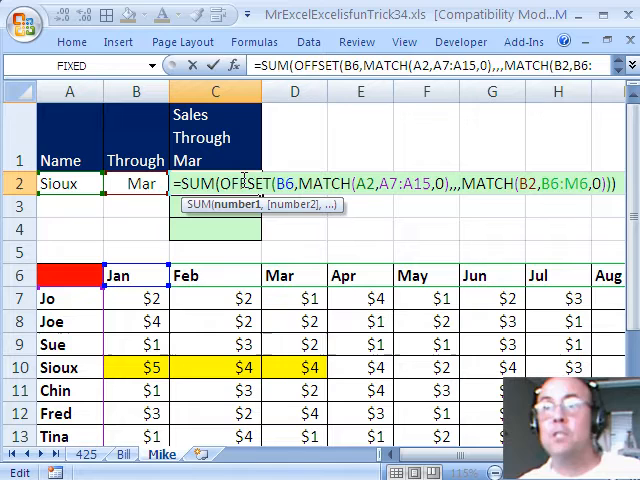
key("Enter")
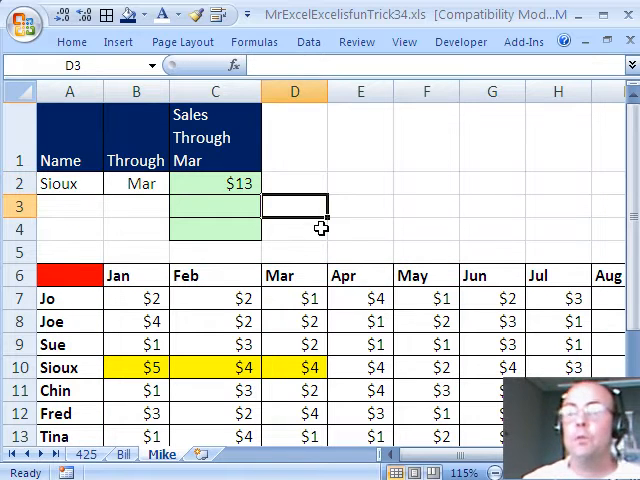
mouse_move(341, 247)
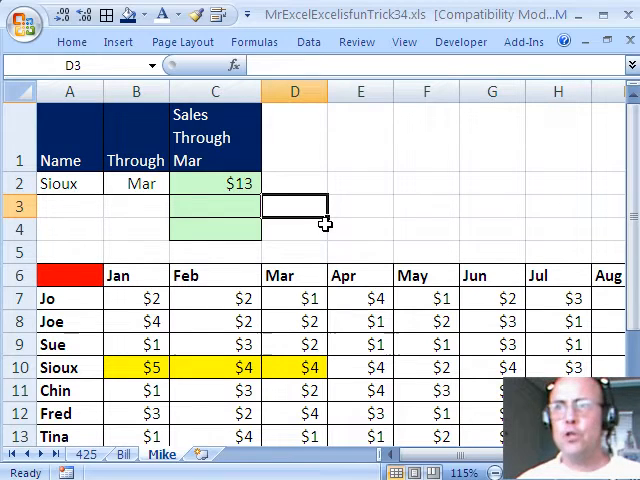
type("=in")
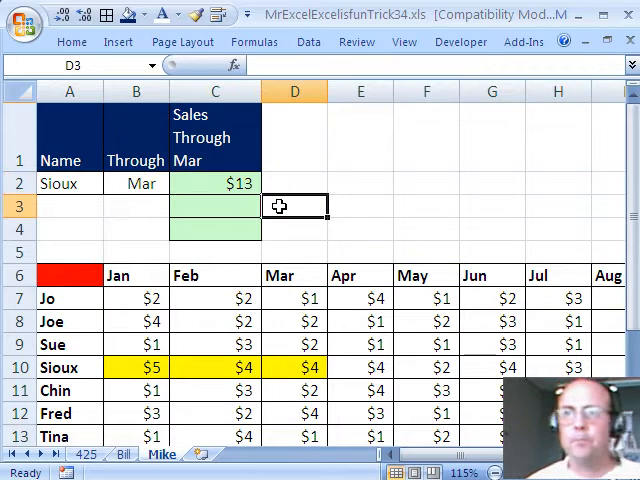
Enter =INDEX(B7:B15,MATCH(A2,A7:A15,0)) in D3, returning Sioux's Jan sales of 5.
type("=INDEX(")
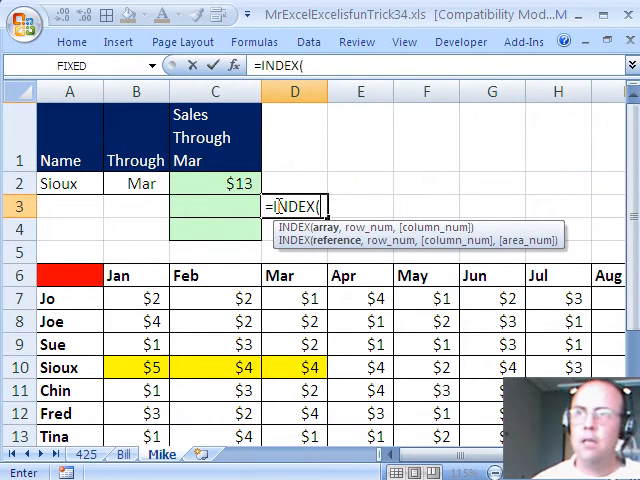
left_click(136, 297)
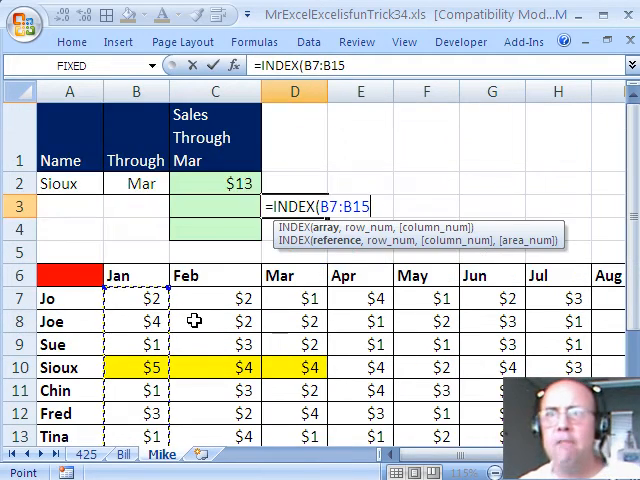
type(",")
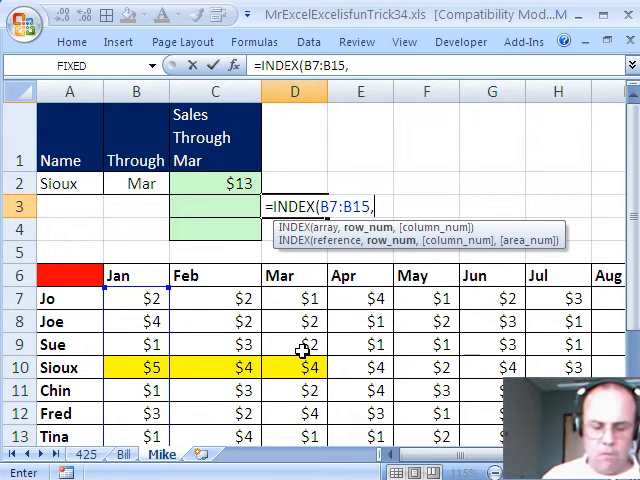
type("MATCH(A2,A7:A15,0))")
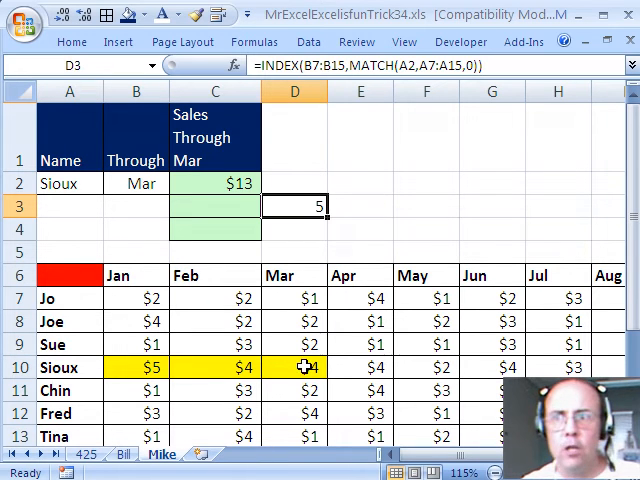
left_click(360, 207)
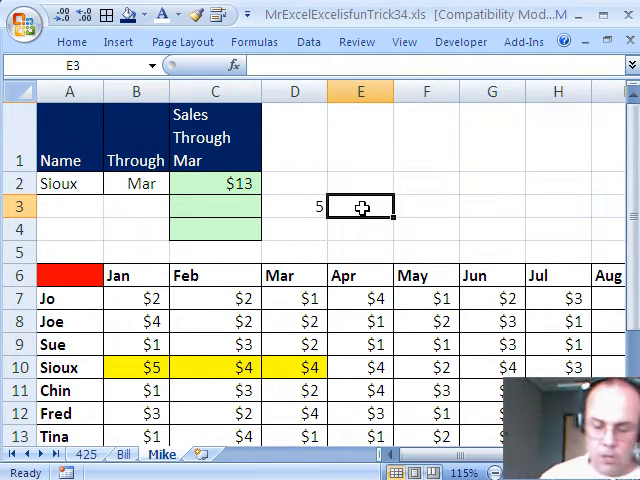
Build =INDEX(B7:M15,MATCH(A2,A7:A15,0),MATCH(B2,B6:M6,0)) in E3, returning 4.
type("=INDEX(B7:M15")
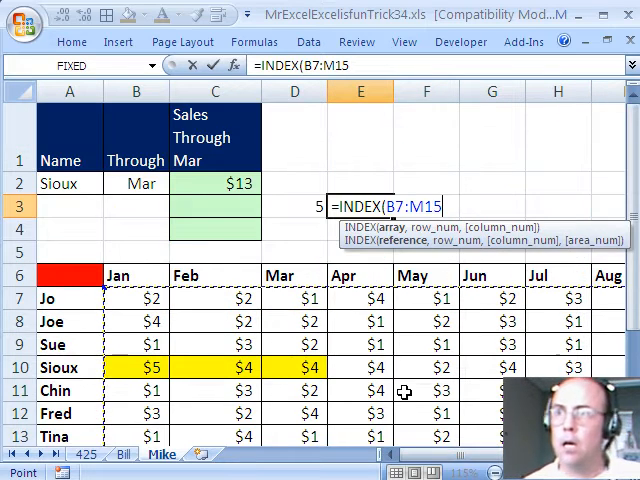
type(",")
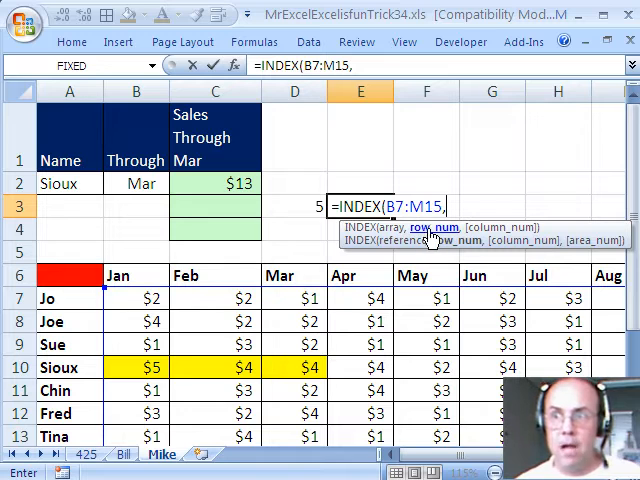
type(",MATCH(A2,A7:A15,0)")
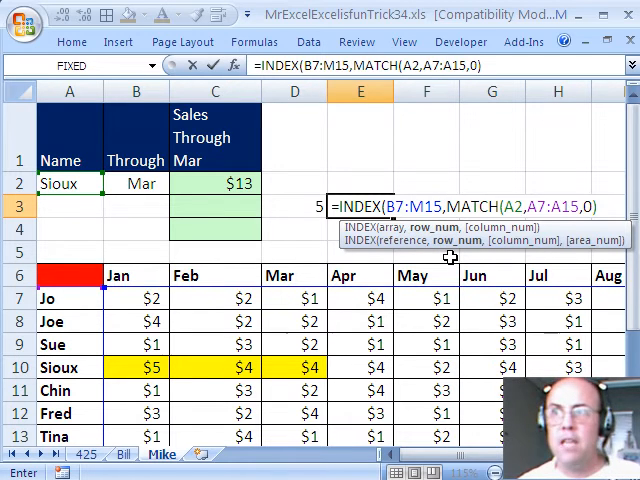
type(",")
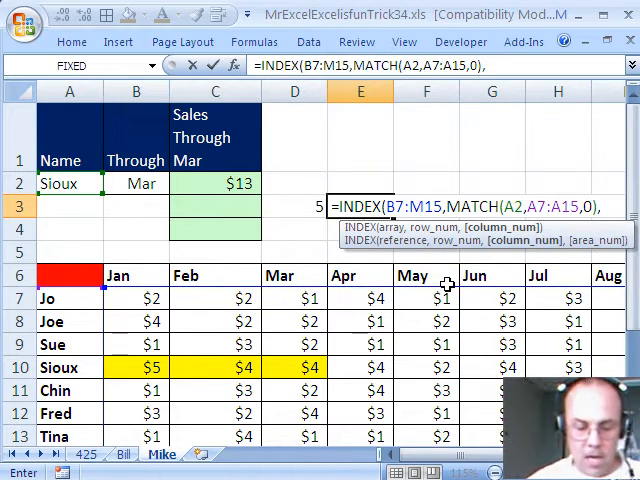
type(",MATCH(")
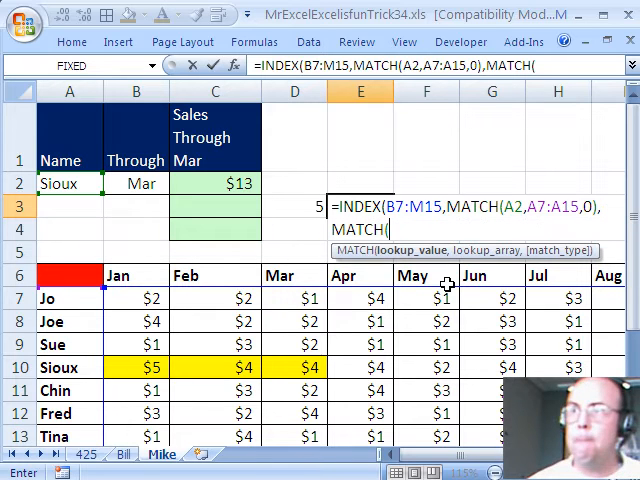
left_click(135, 183)
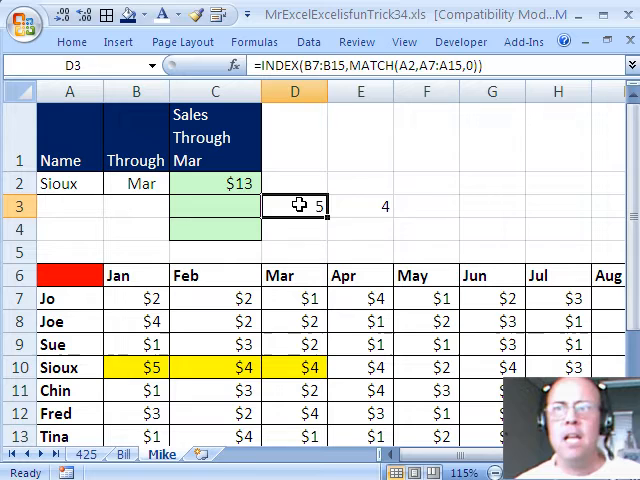
Edit D3 and select its INDEX formula text to copy to the clipboard.
double_click(293, 206)
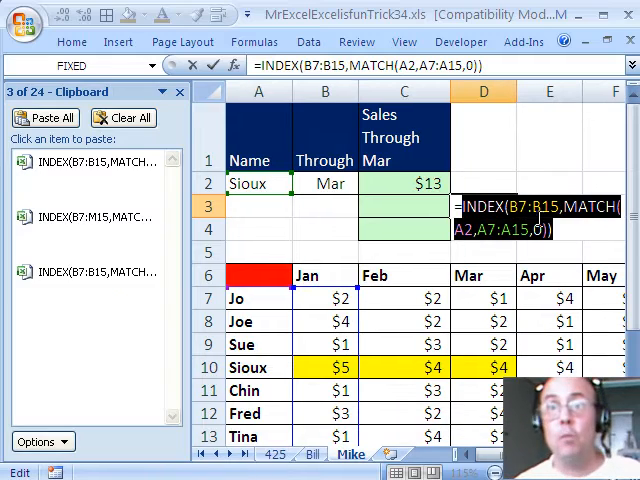
left_click(125, 117)
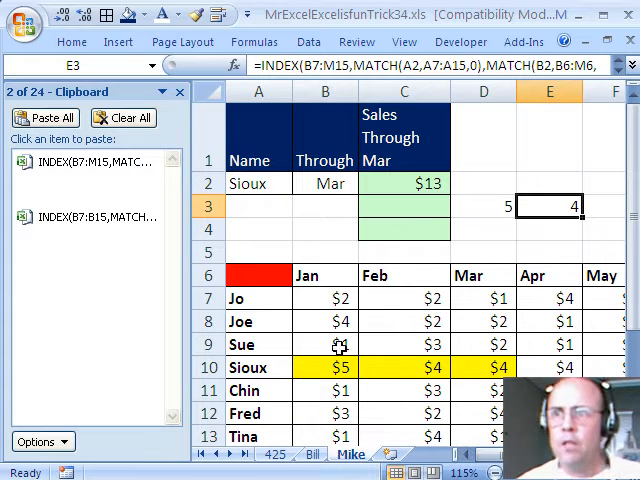
mouse_move(490, 368)
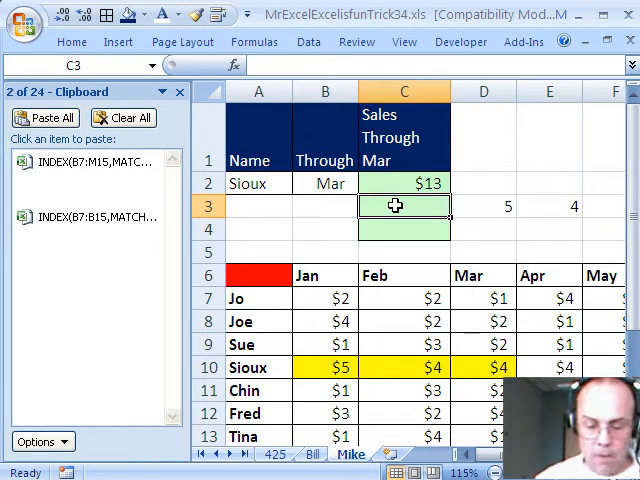
Start the =SUM formula in C3, then set the through month in B2 to Feb.
type("=SUM(C2")
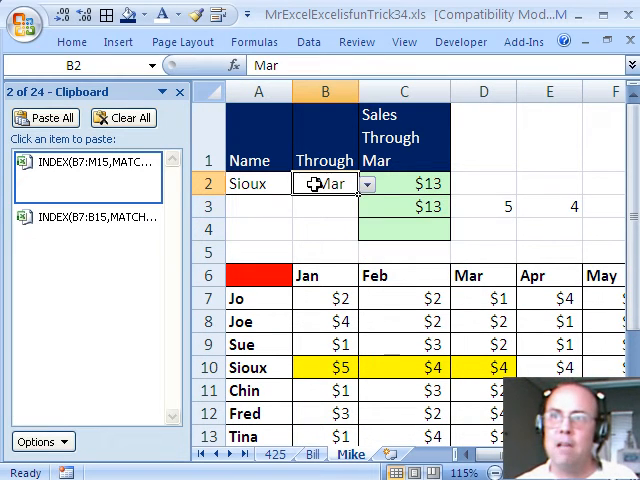
left_click(367, 184)
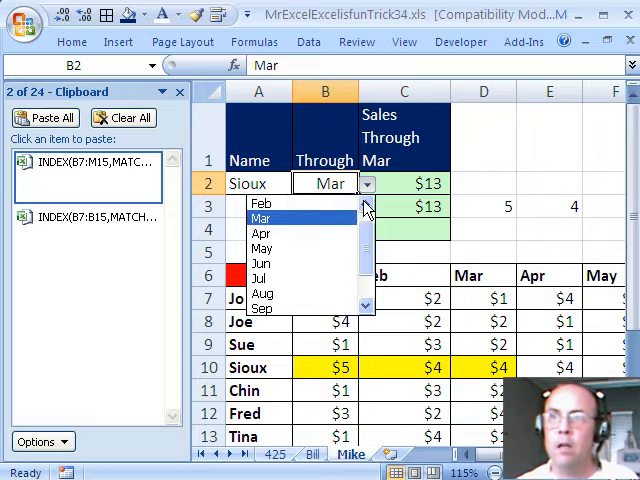
left_click(263, 204)
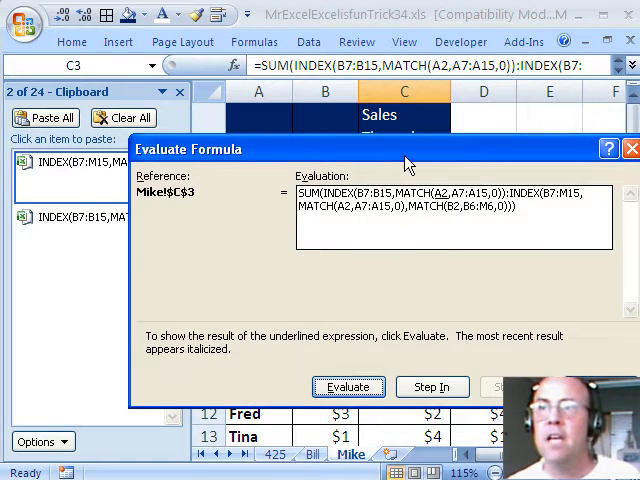
Step Evaluate Formula through both INDEX lookups until SUM($B$10:$C$10) is computed.
left_click(348, 386)
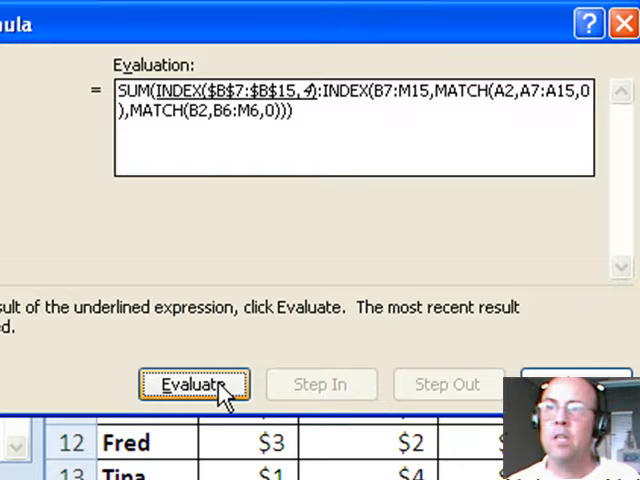
left_click(194, 384)
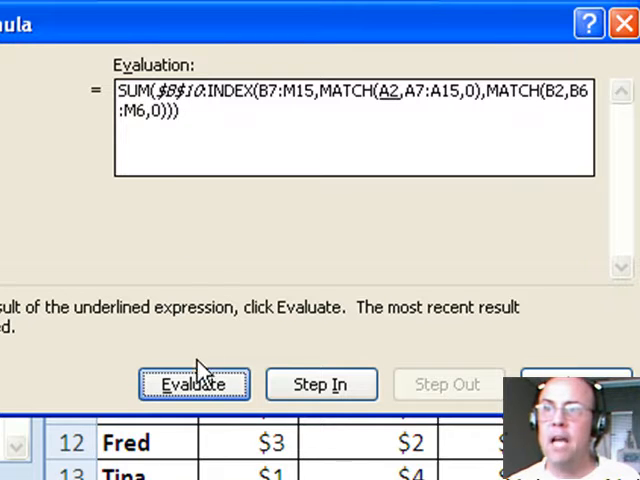
left_click(194, 384)
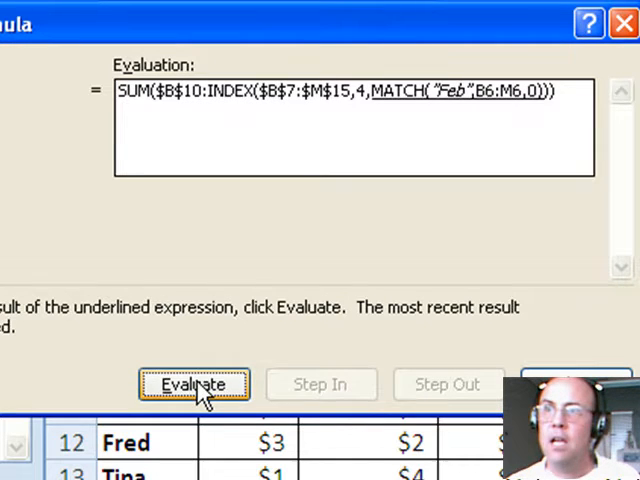
left_click(193, 384)
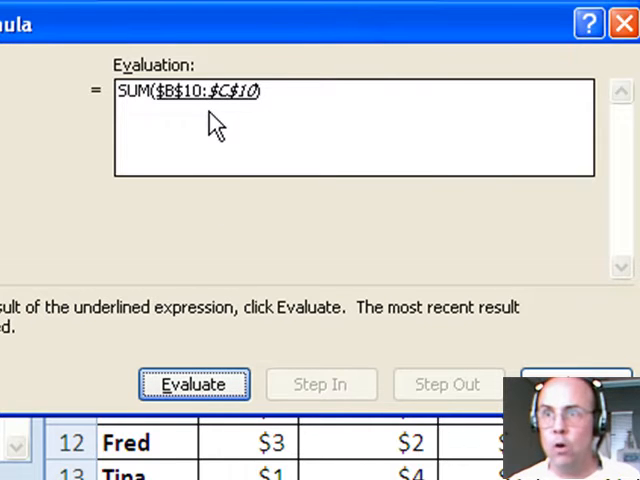
mouse_move(255, 105)
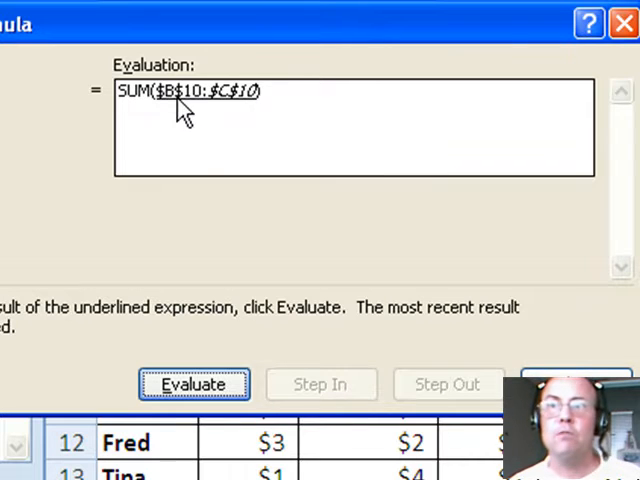
left_click(194, 384)
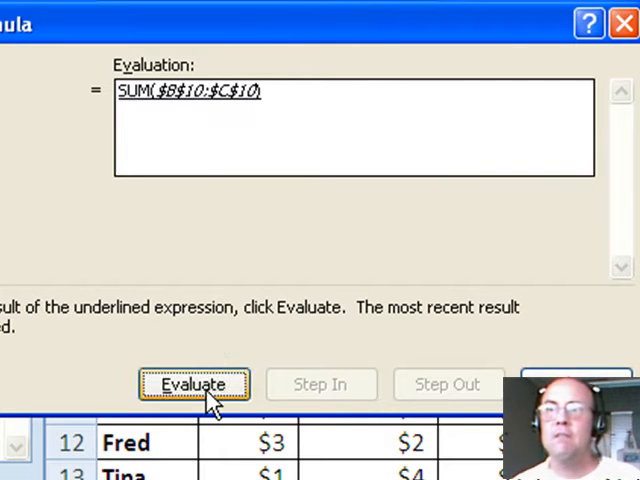